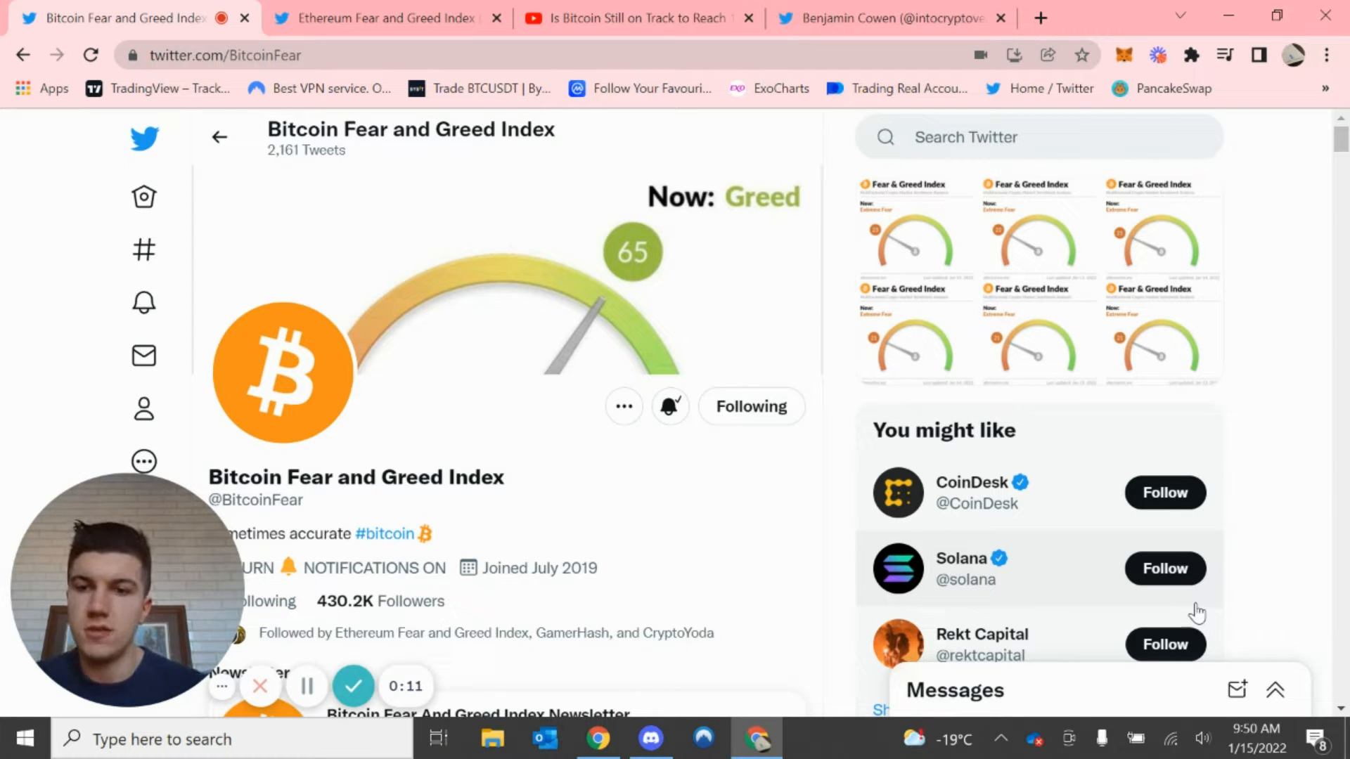
mouse_move(639, 492)
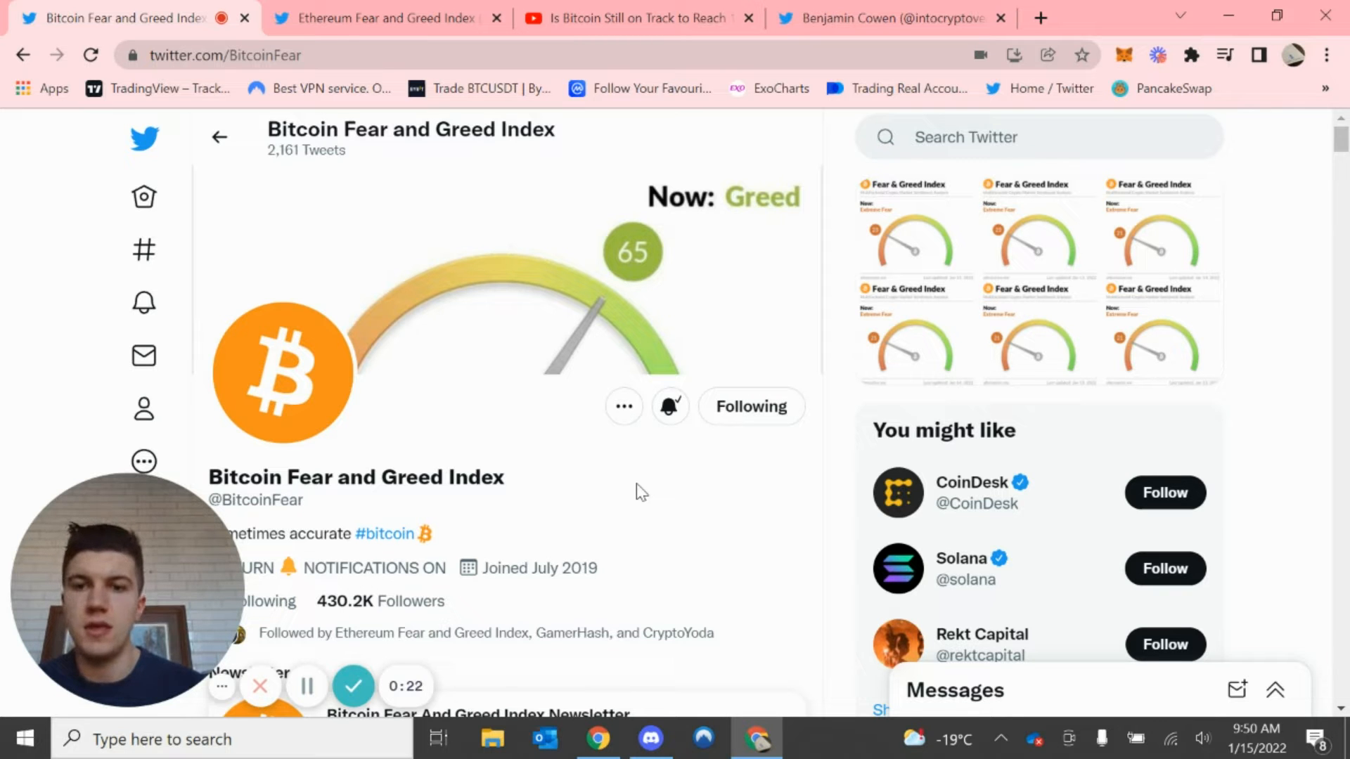
scroll("down", 3)
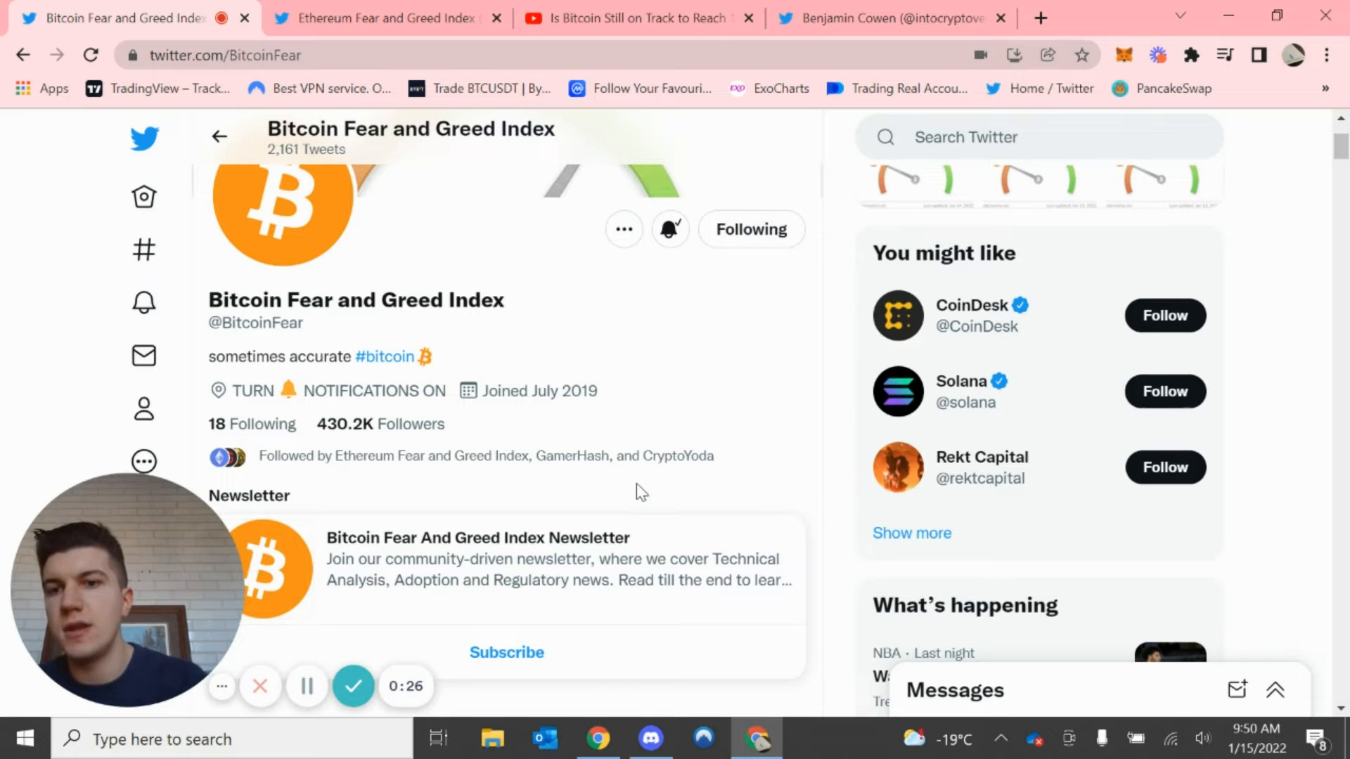
scroll("down", 3)
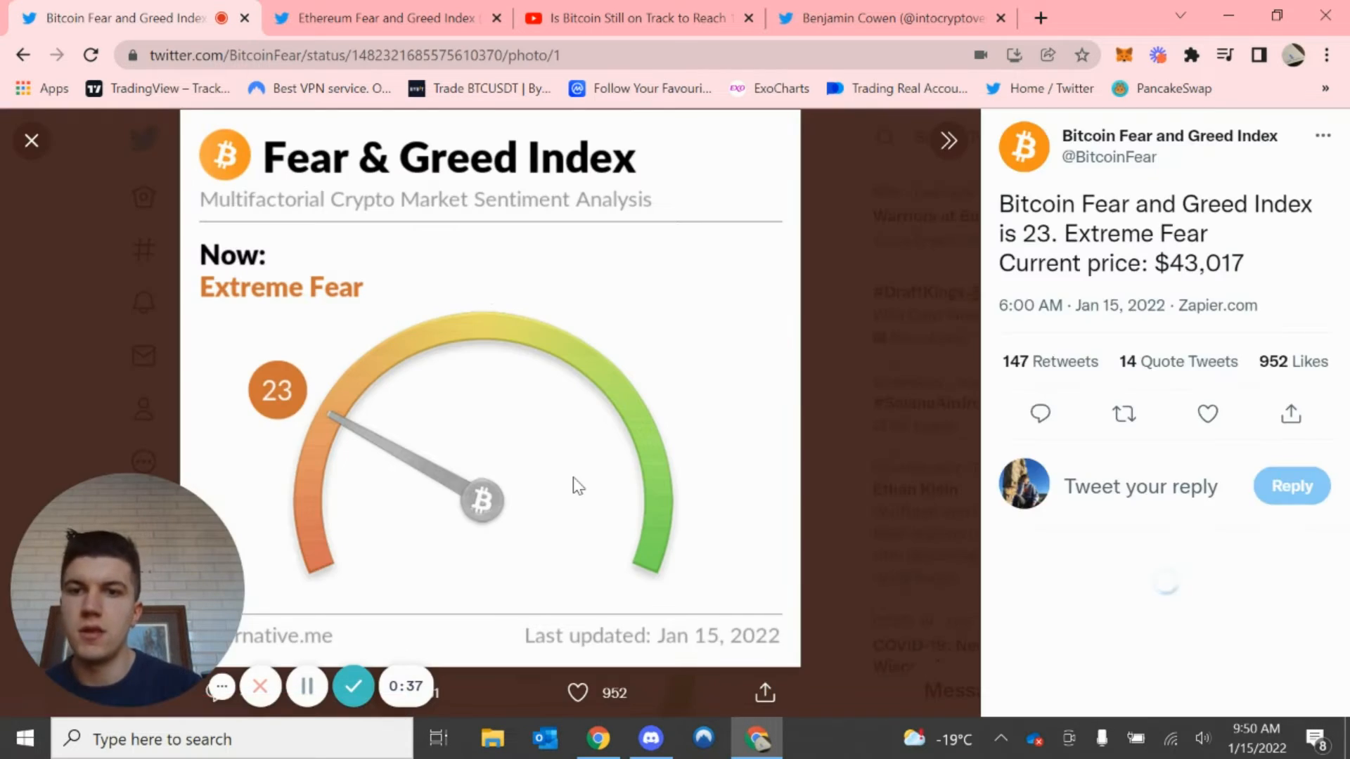
- Close the enlarged Extreme Fear image, returning to the profile timeline
left_click(32, 141)
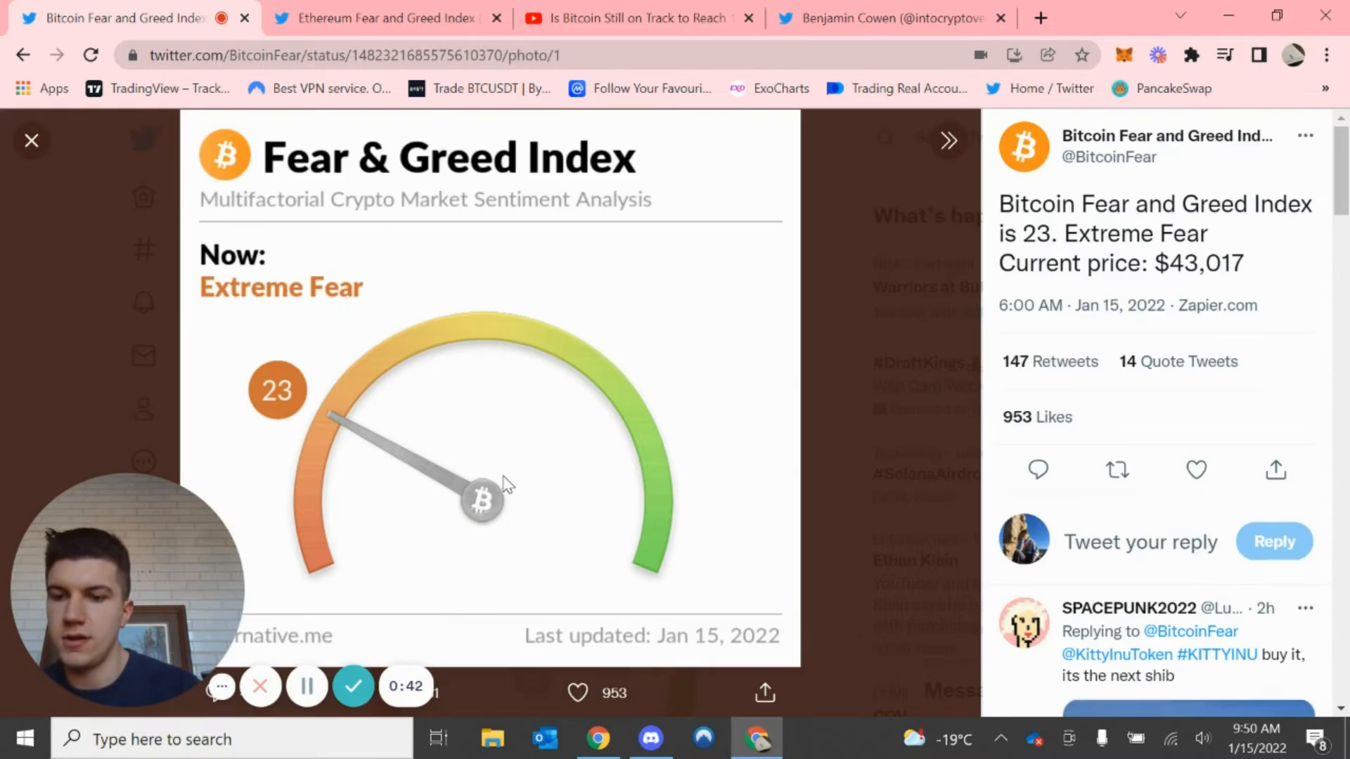
left_click(32, 140)
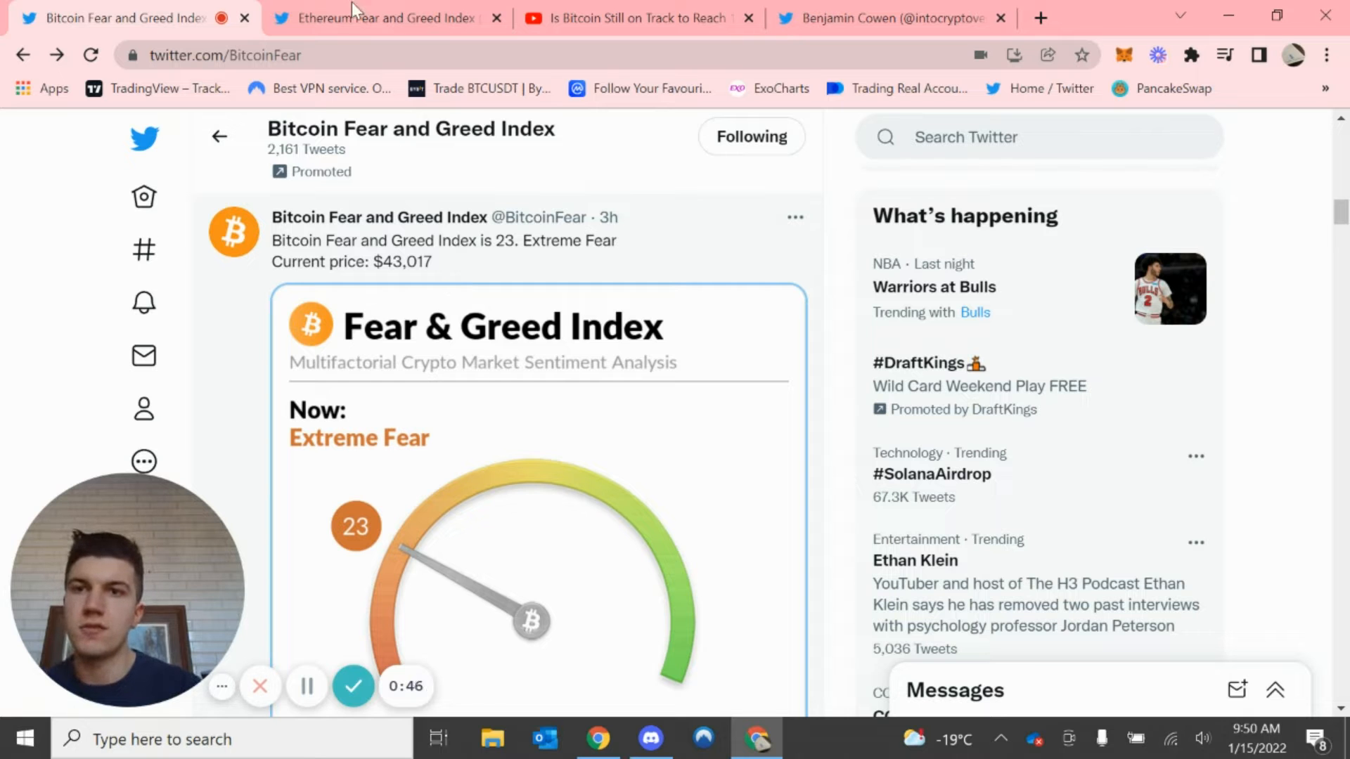
- View the Ethereum Fear and Greed Index's 32 Fear reading full size, then switch to the YouTube Bitcoin video
left_click(385, 17)
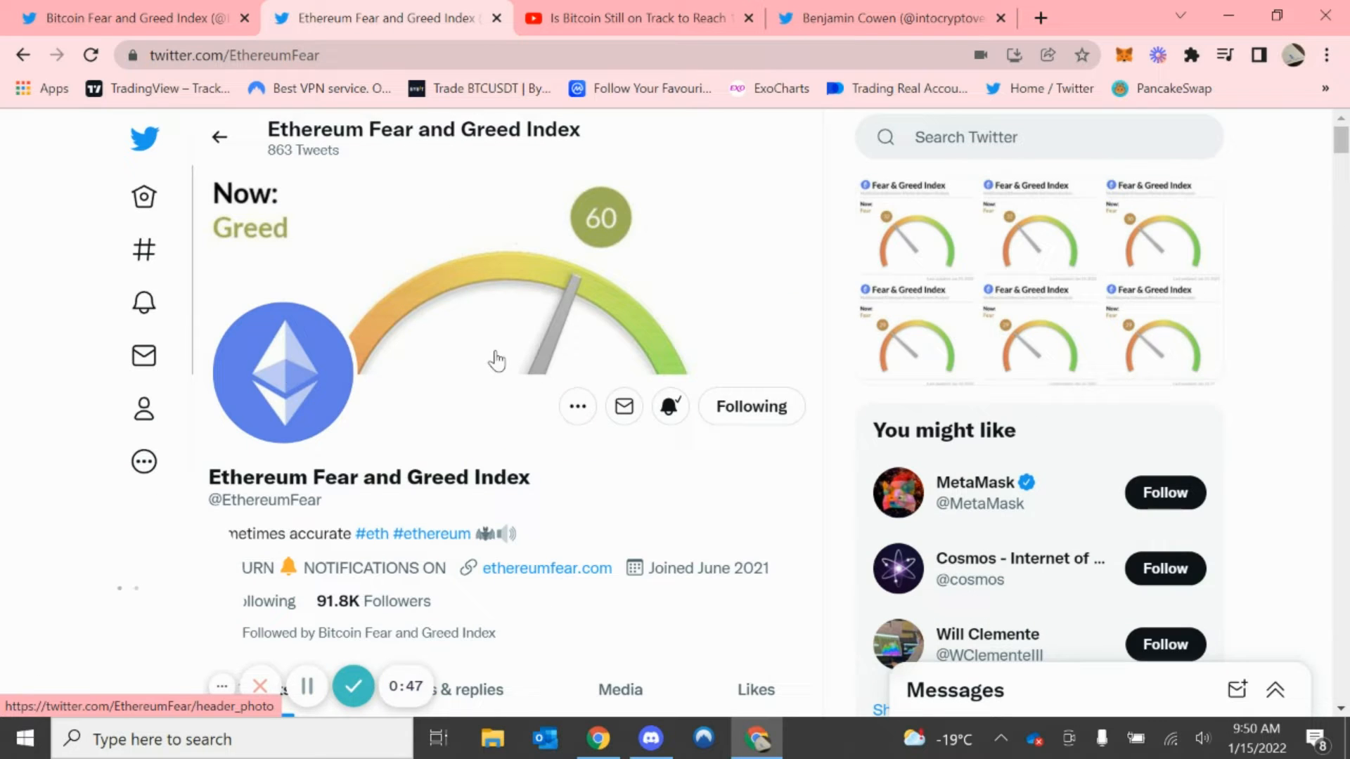
scroll("down", 3)
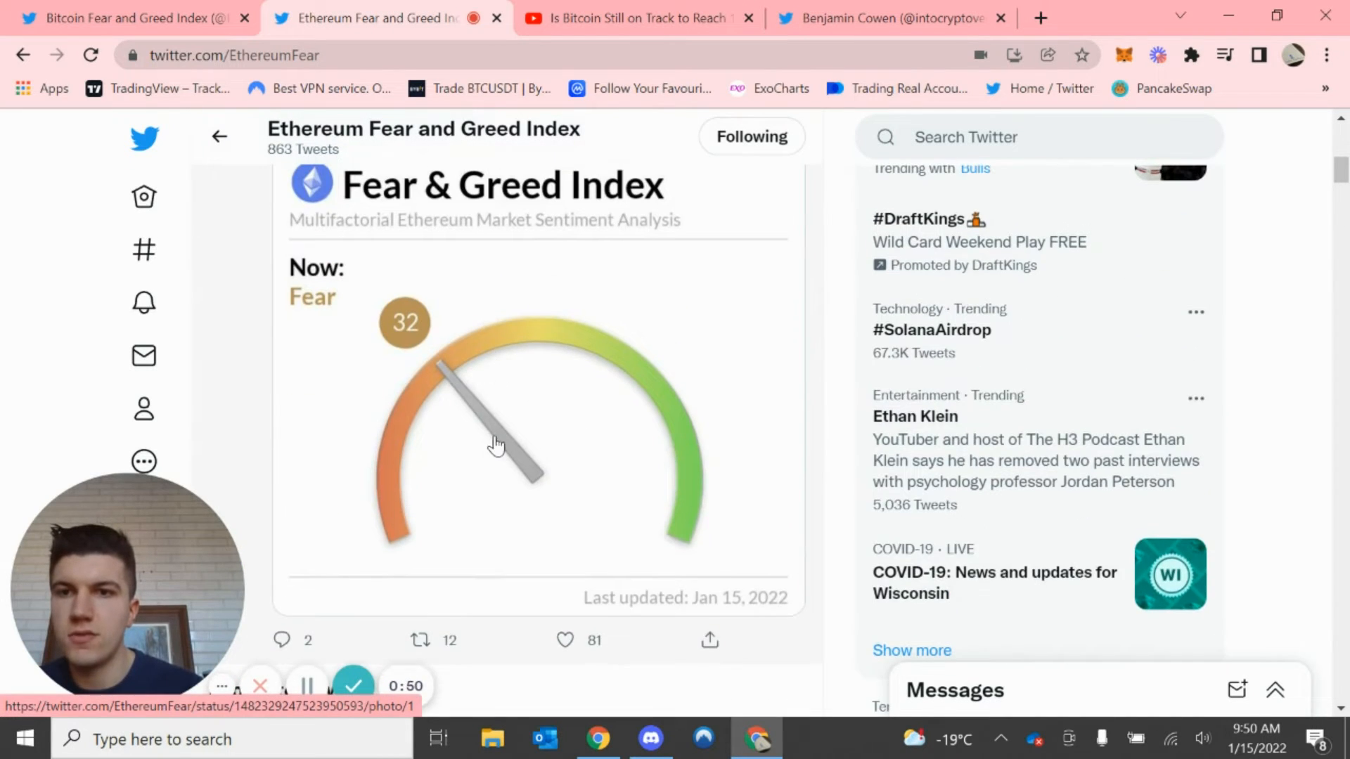
left_click(497, 438)
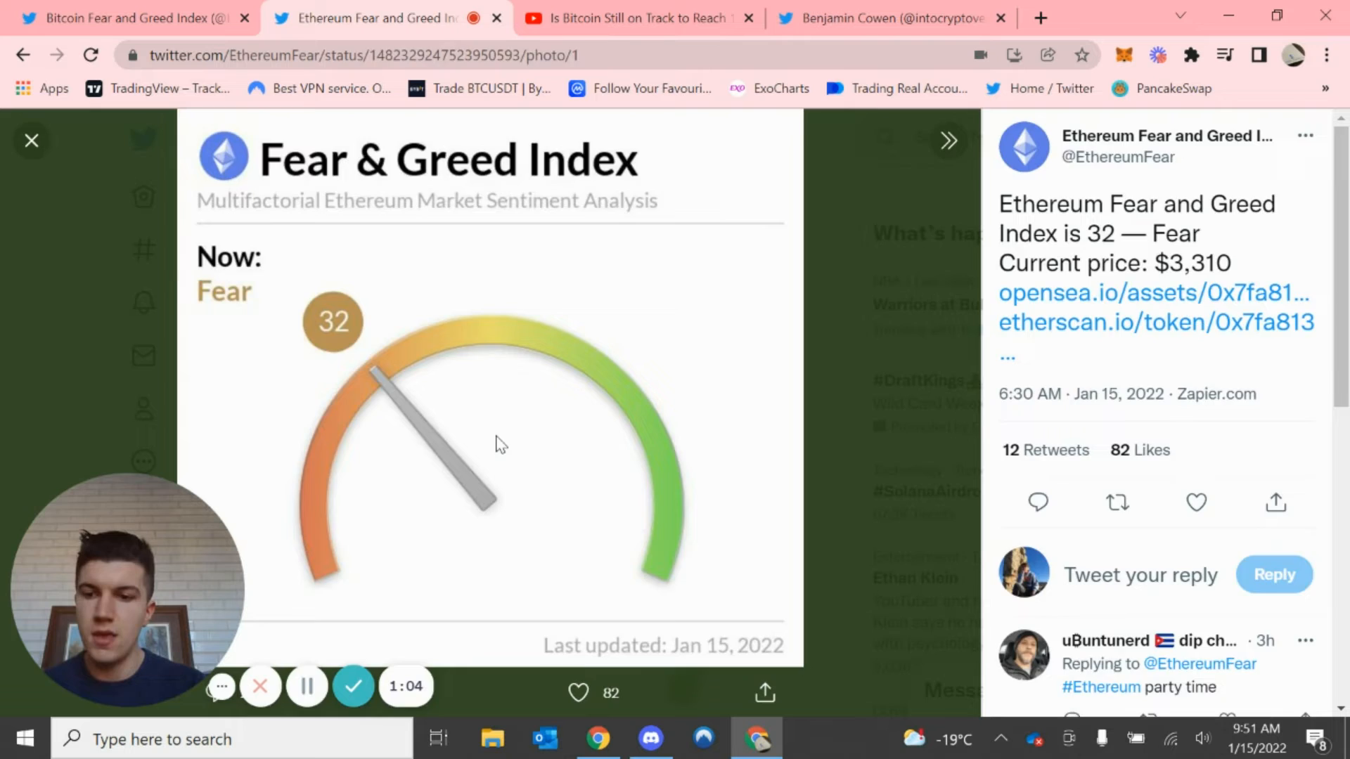
left_click(32, 140)
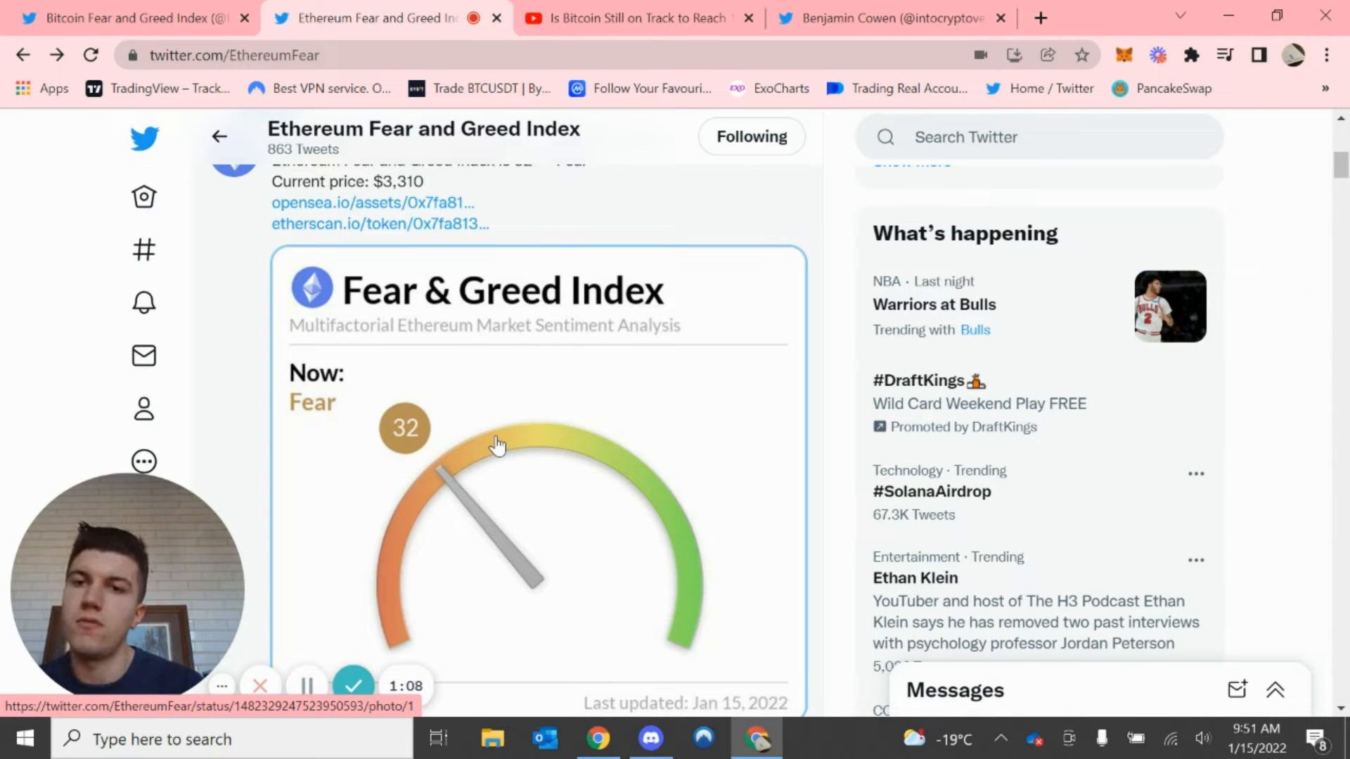
left_click(637, 17)
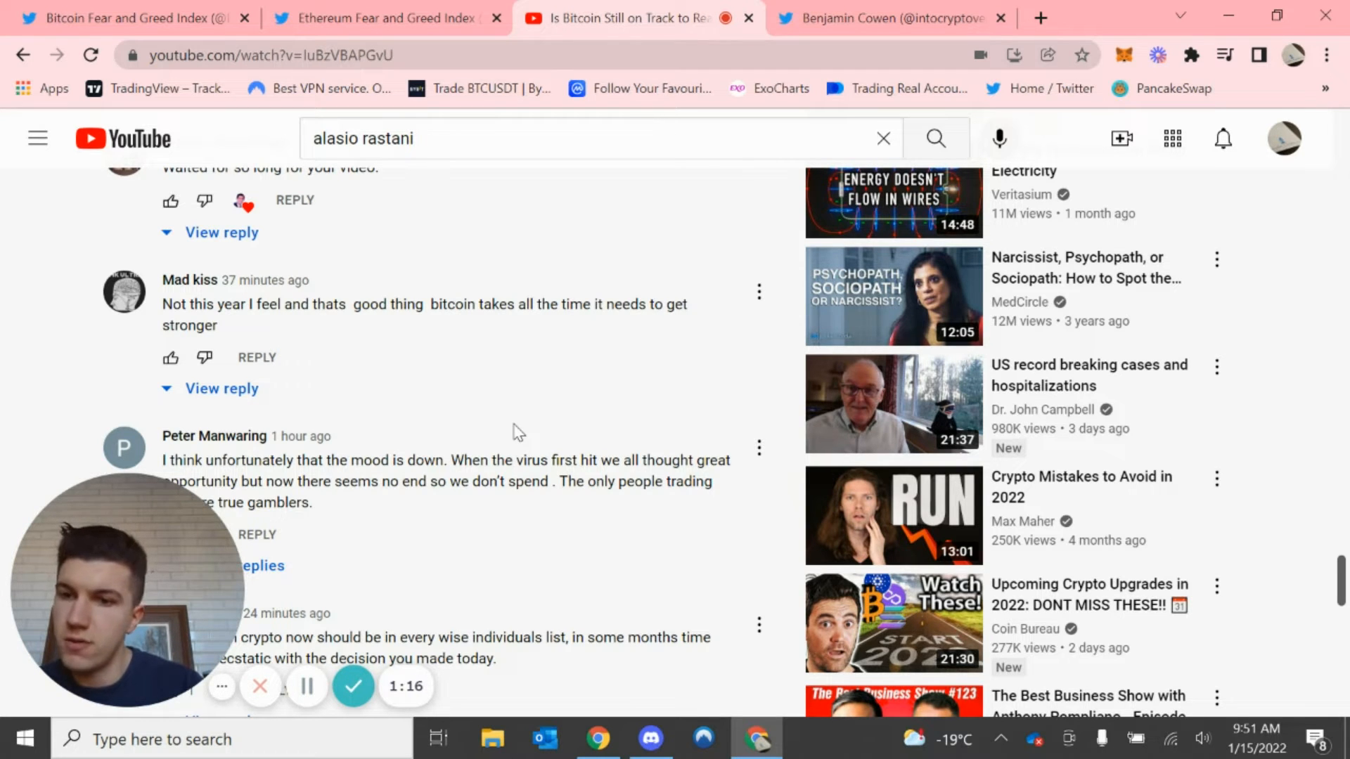
scroll("down", 3)
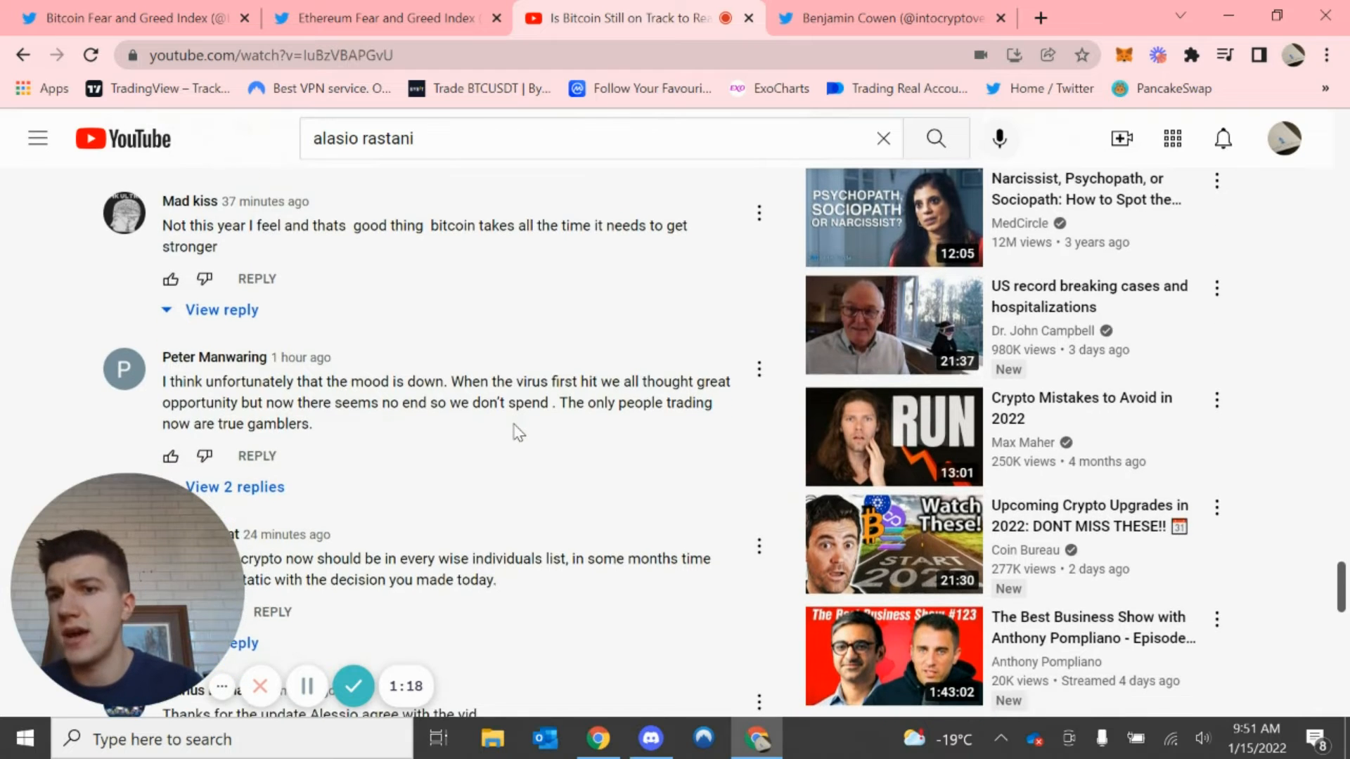
scroll("up", 3)
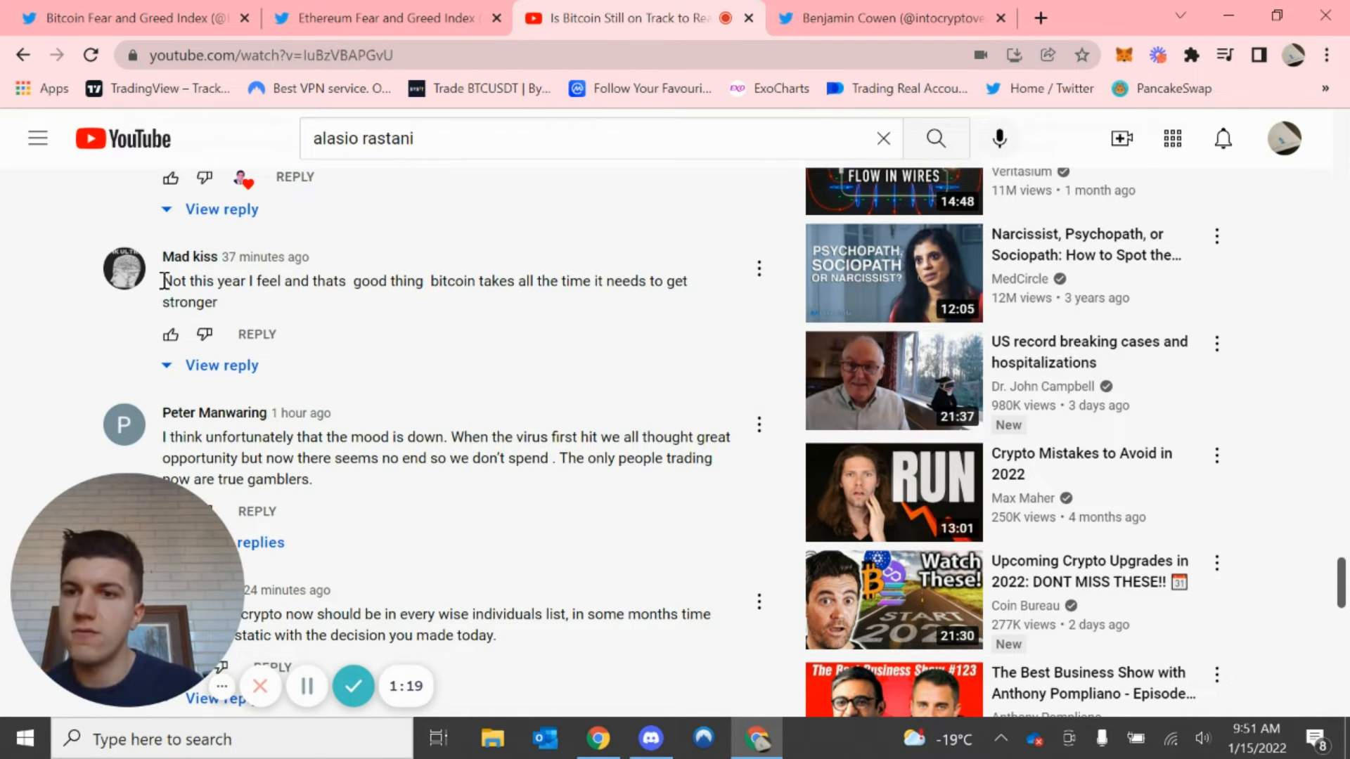
left_click_drag(162, 281, 218, 302)
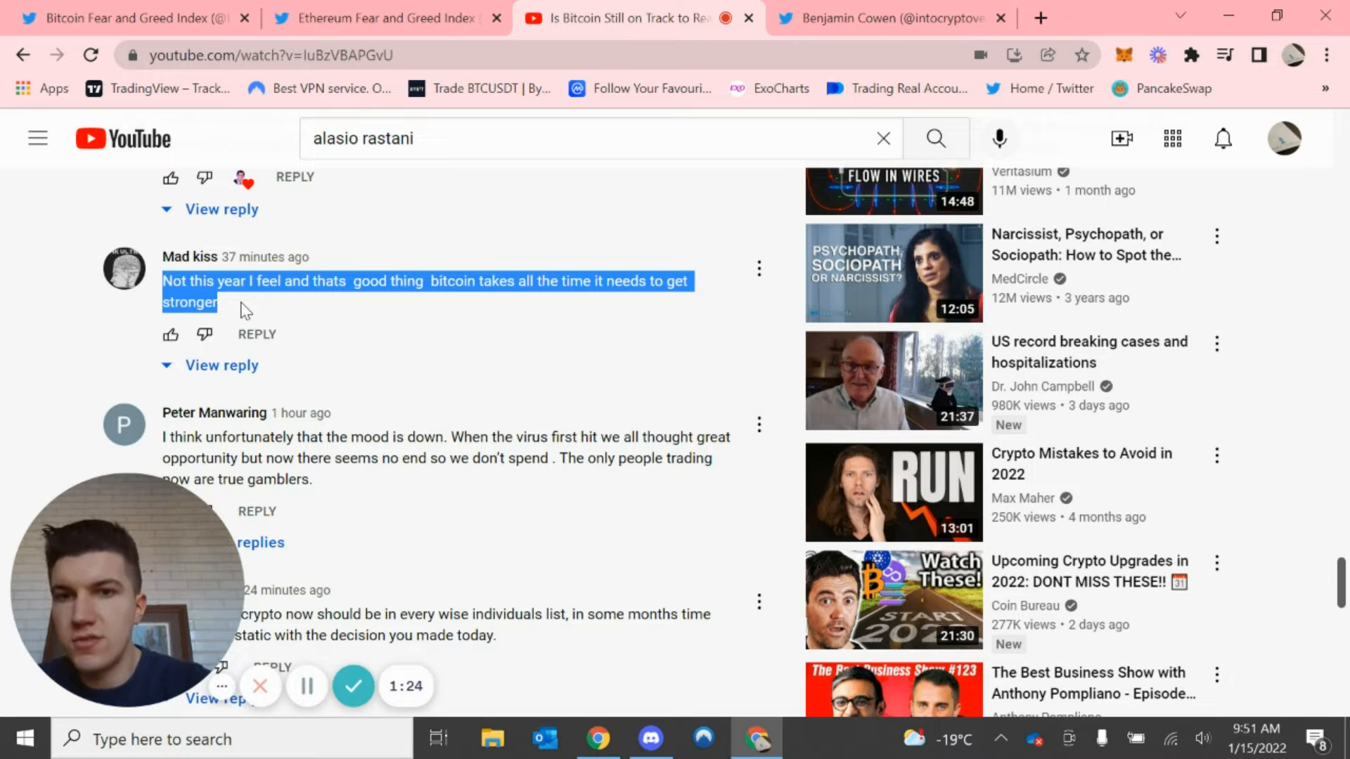
mouse_move(427, 433)
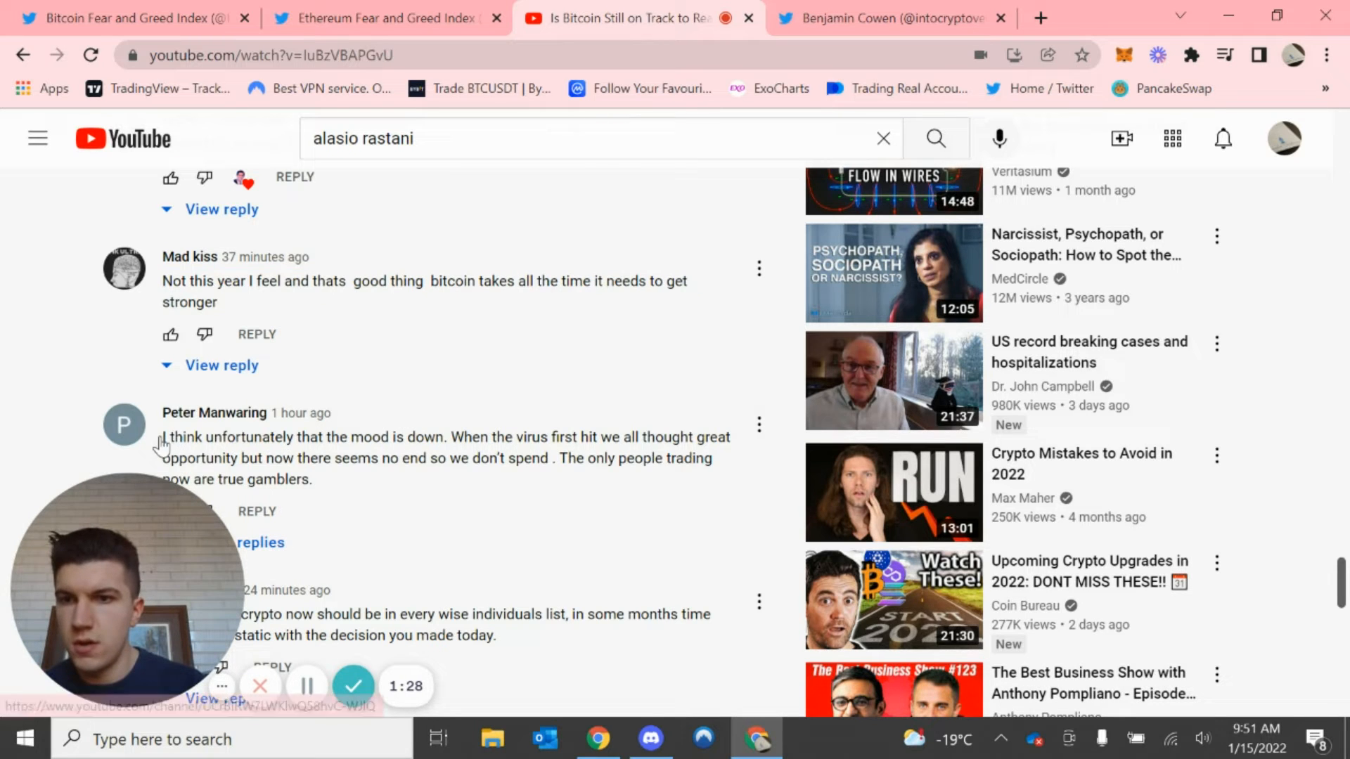
scroll("down", 3)
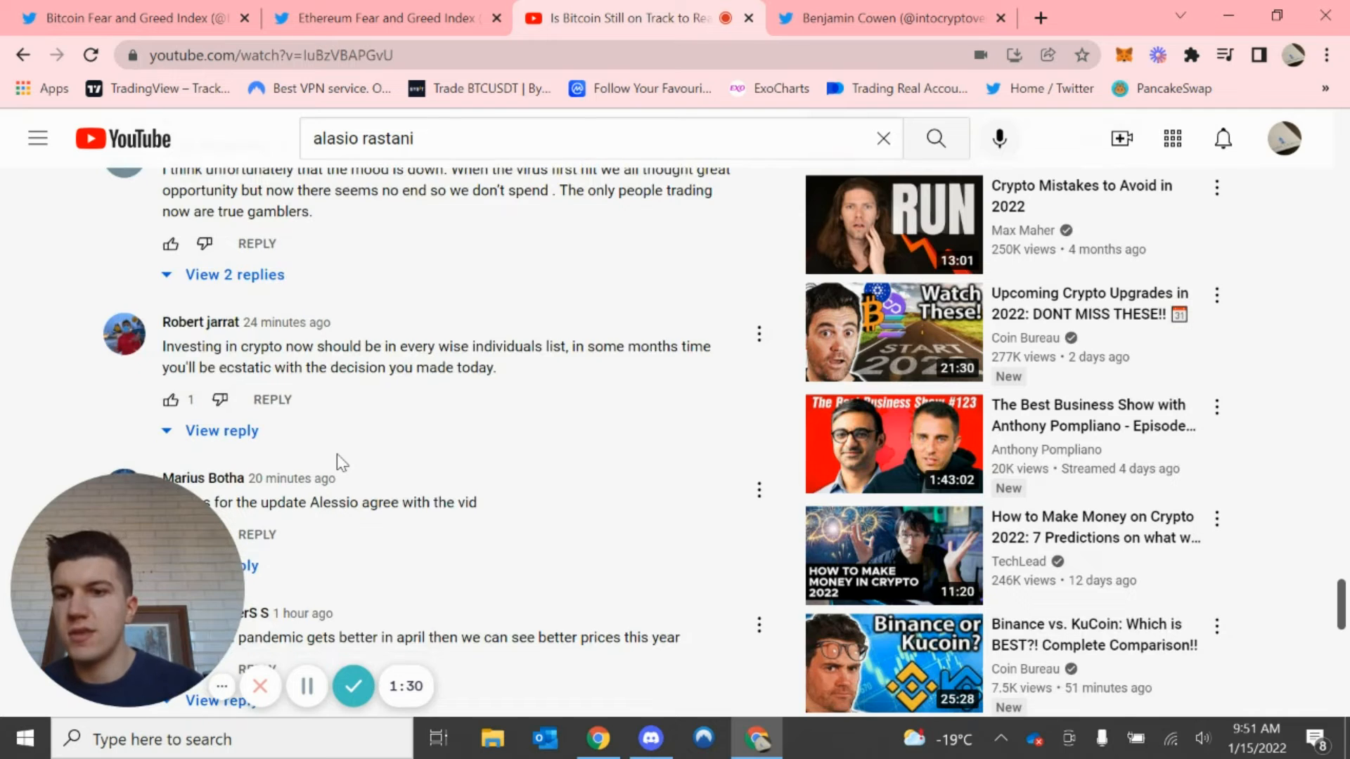
scroll("down", 3)
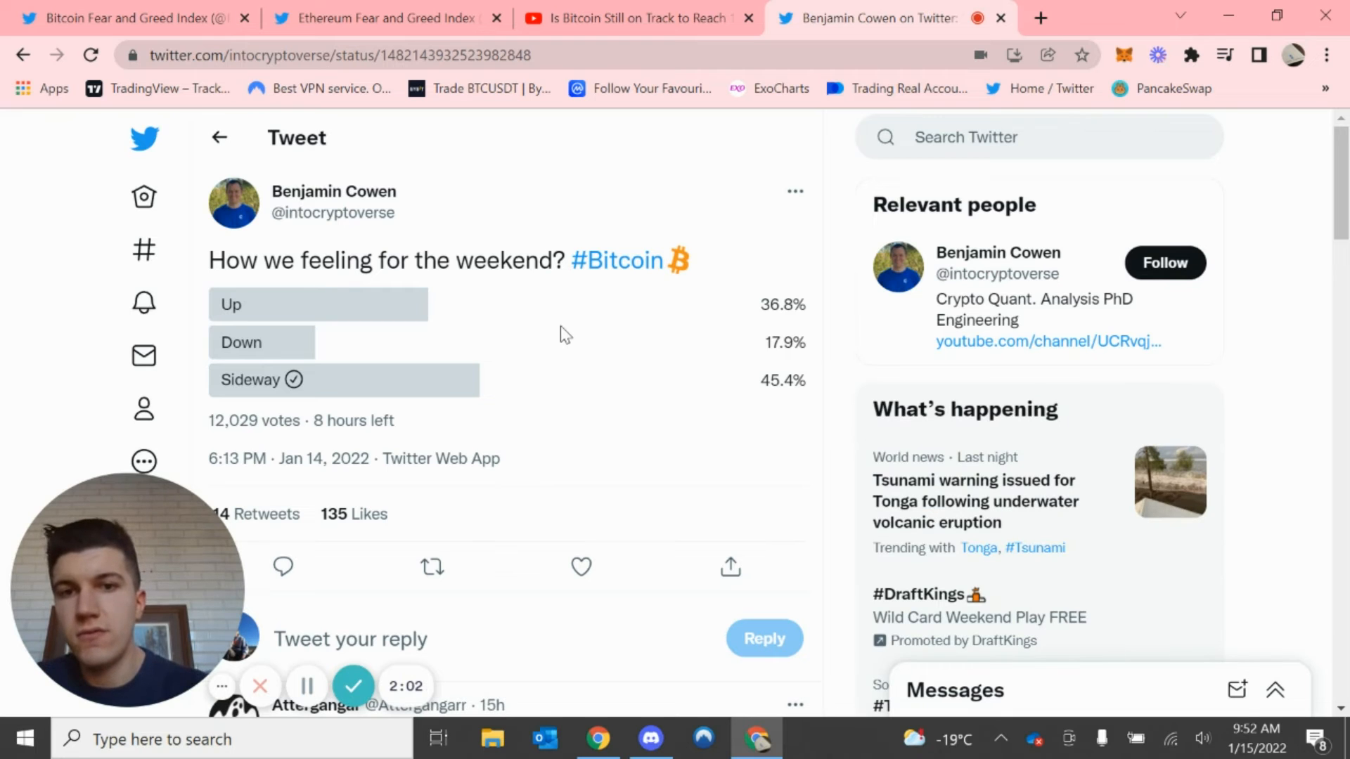
mouse_move(421, 324)
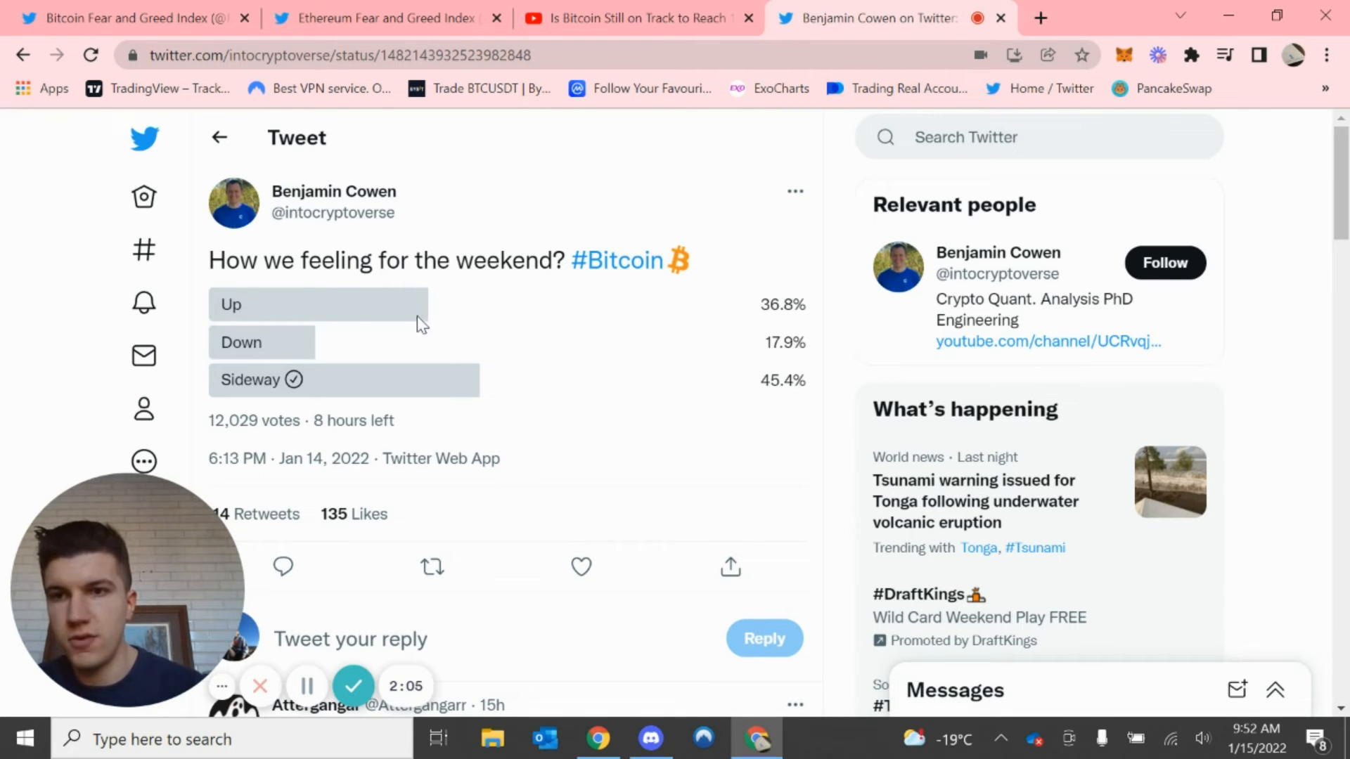